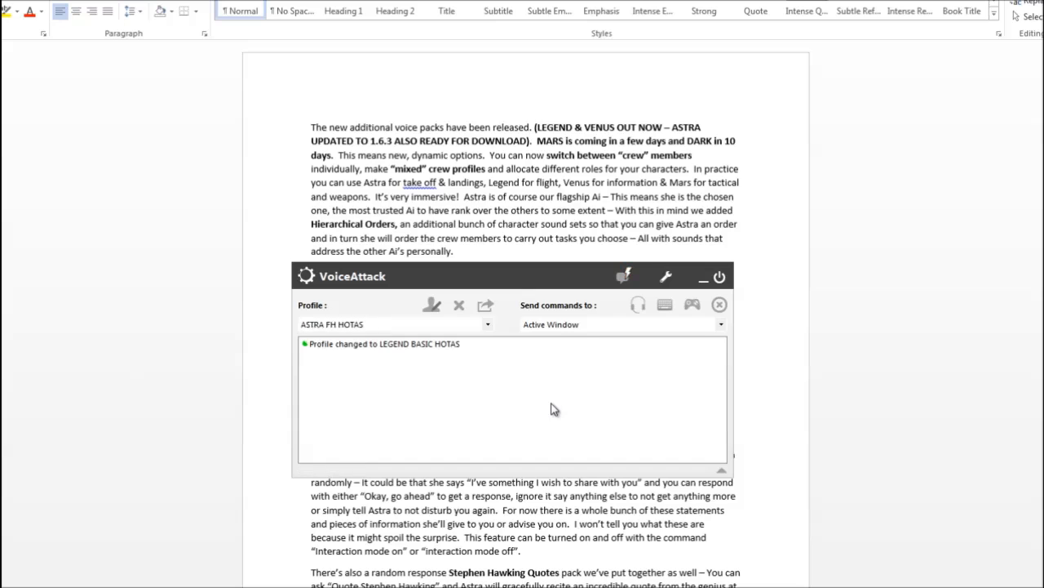
Bring up the ASTRA FH HOTAS profile's command list in the profile editor
click(430, 305)
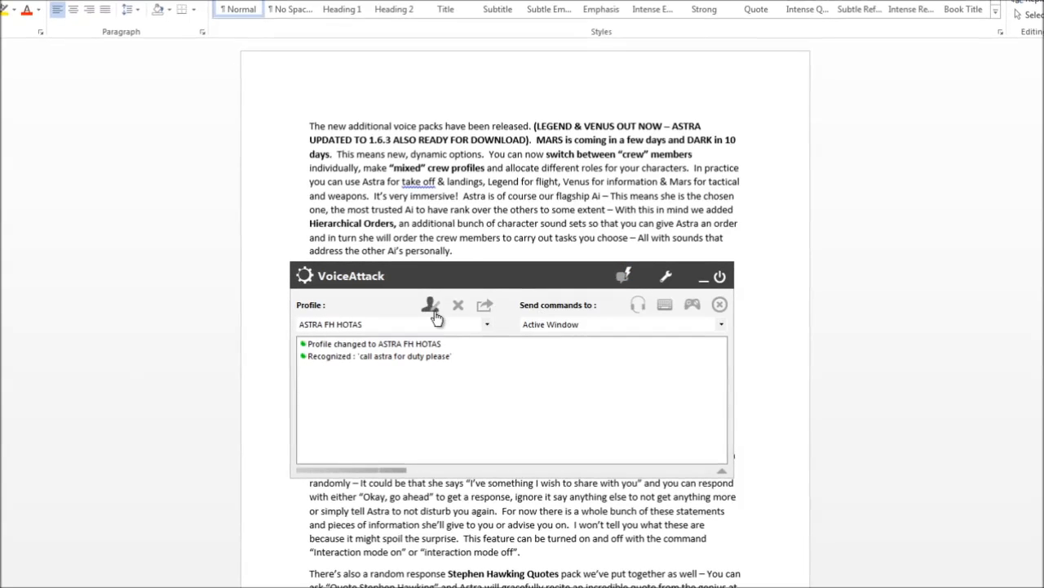
click(431, 307)
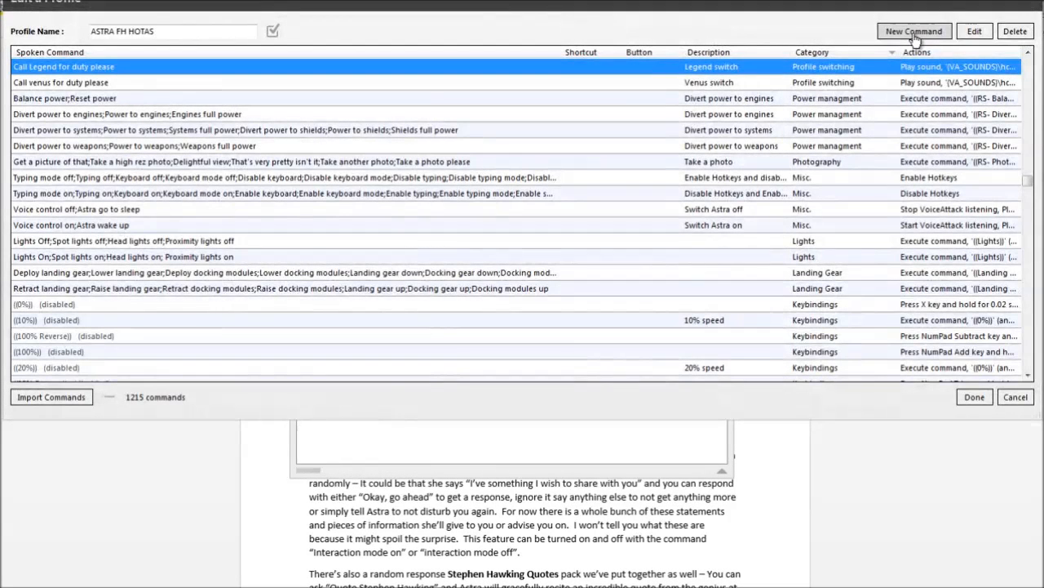
Draft a new command spoken as 'Legend to tactical' in category 'Demo or something'
click(914, 31)
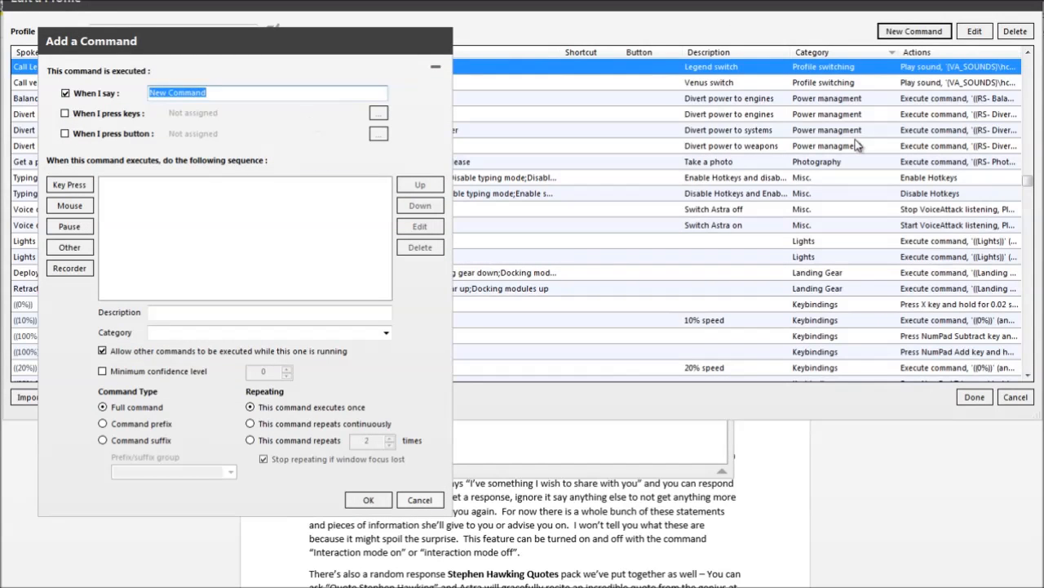
text(Legend)
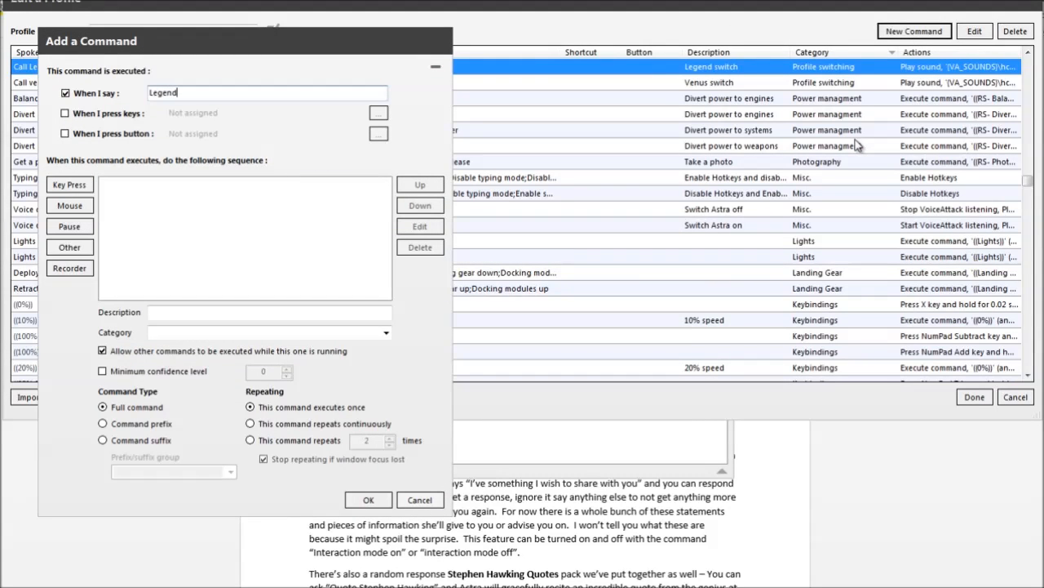
text(to tactical)
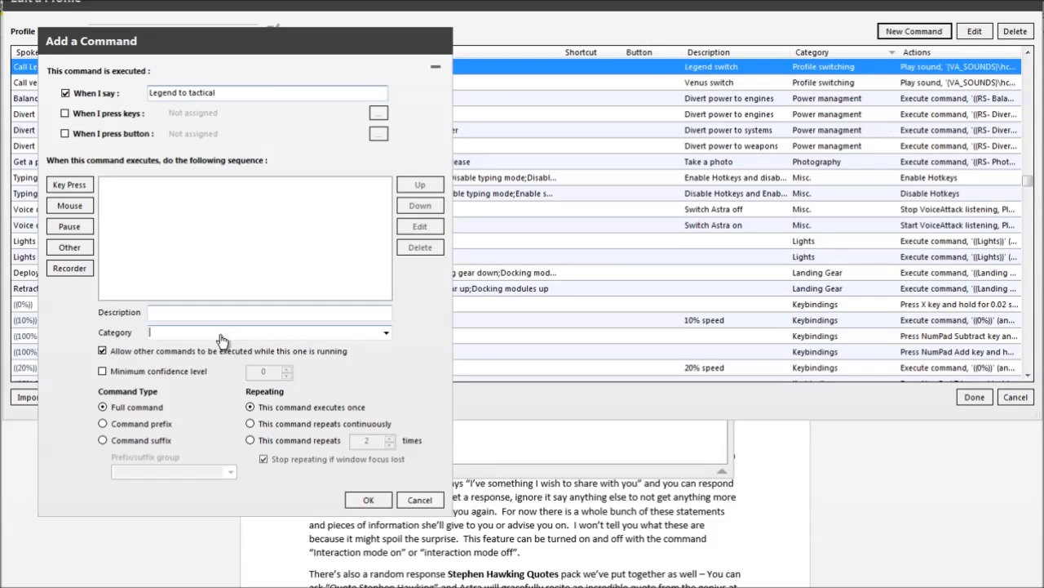
text(Demo or something)
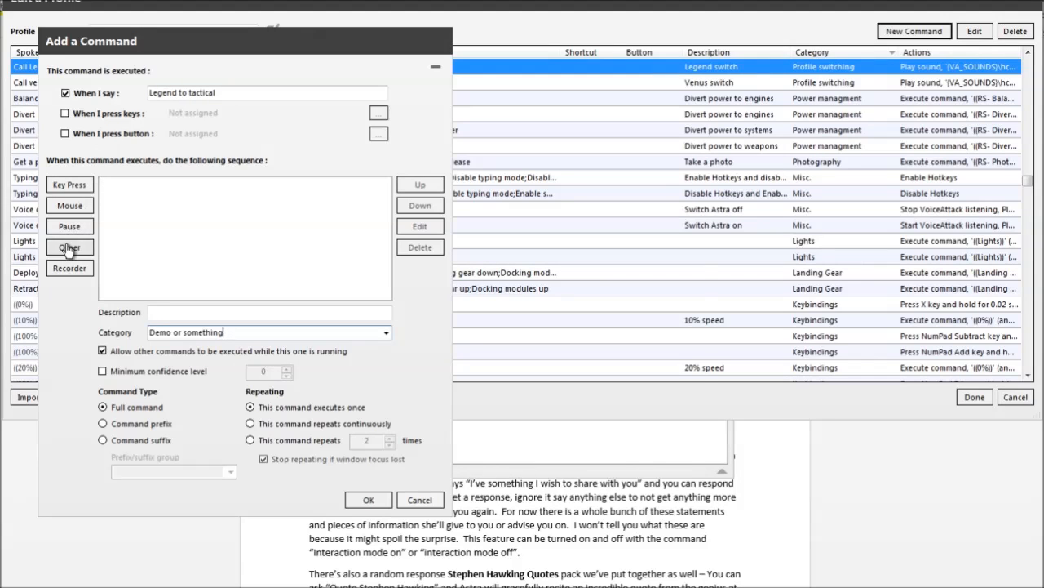
Choose a Play a Sound action using the Legend clip from Commands Legend > Orders for engagement
click(68, 246)
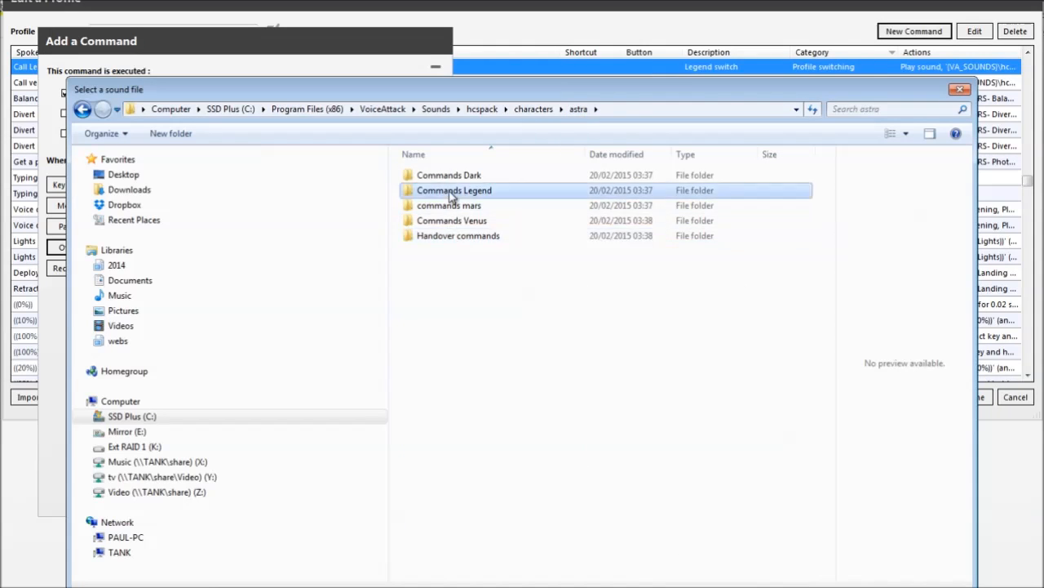
double_click(454, 189)
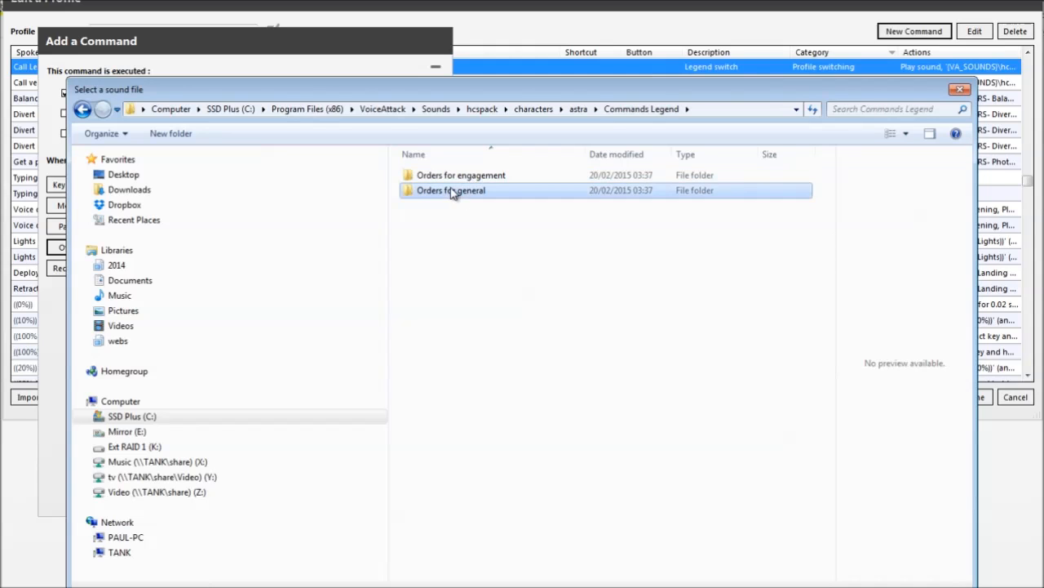
double_click(461, 175)
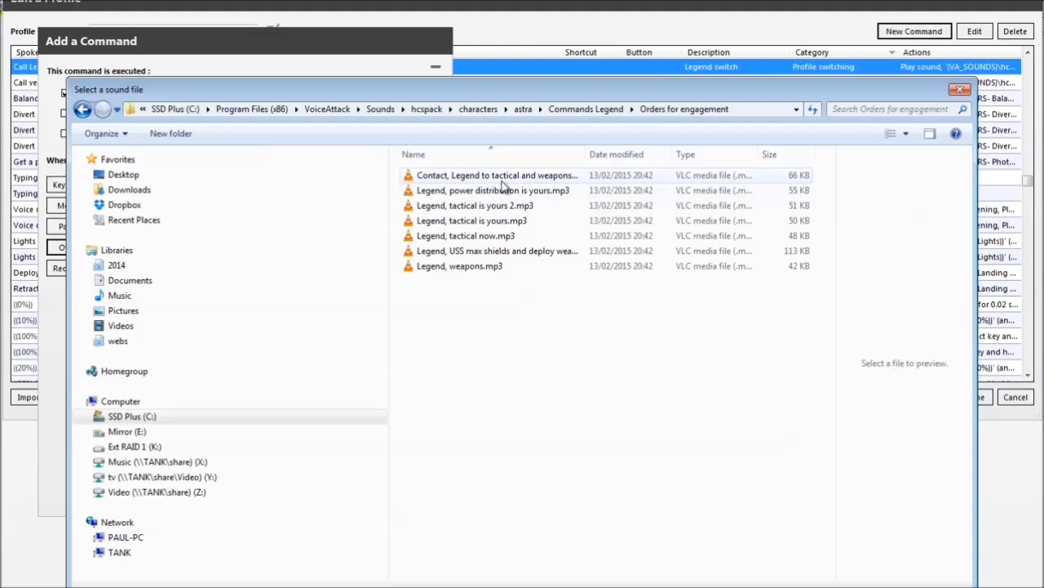
click(496, 175)
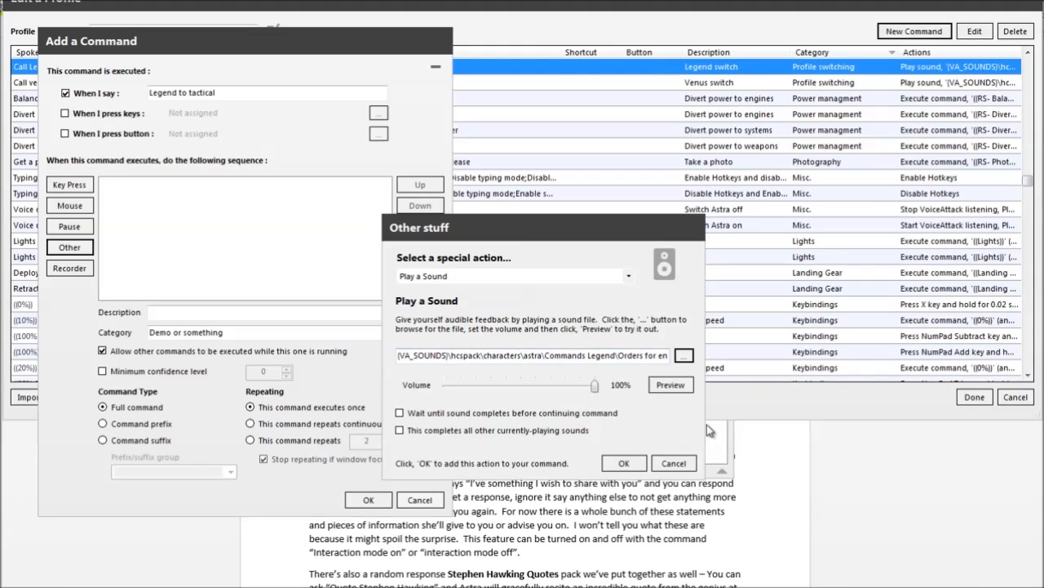
Preview the chosen clip and add the sound action to the command sequence
click(671, 385)
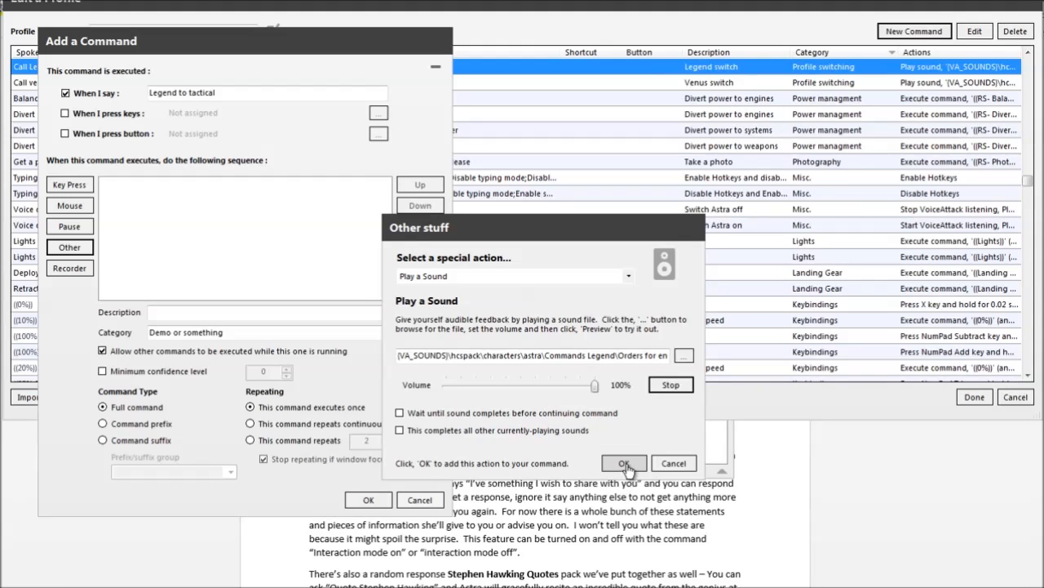
click(671, 385)
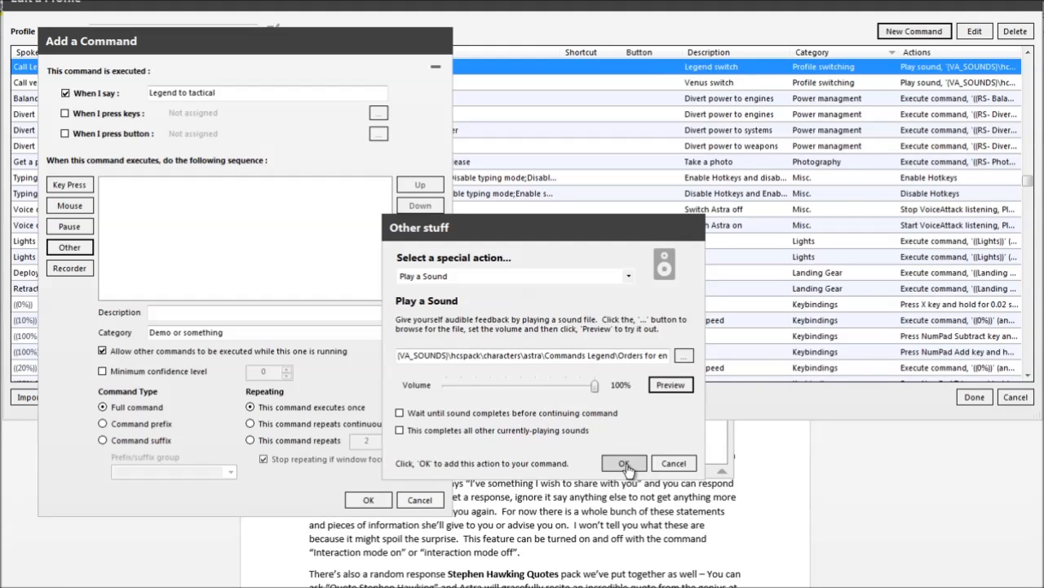
click(624, 463)
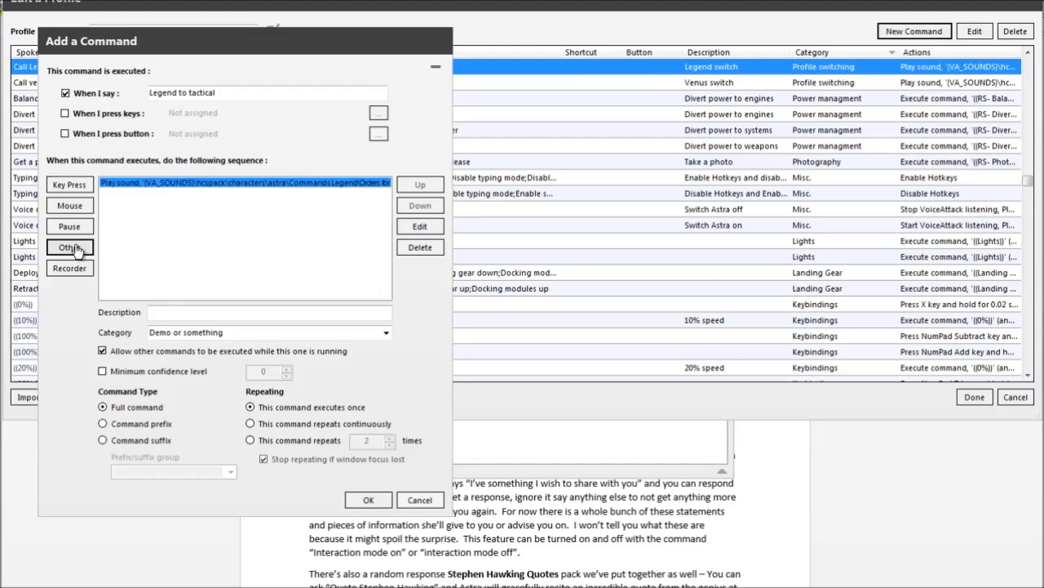
Review the available special actions, then save the Legend to tactical command to the profile
click(68, 247)
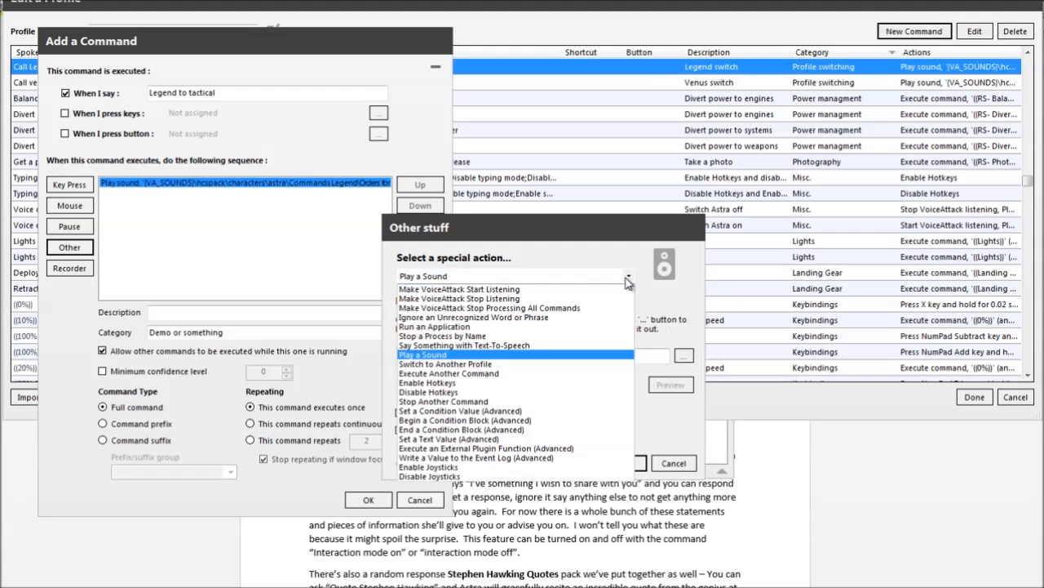
click(445, 362)
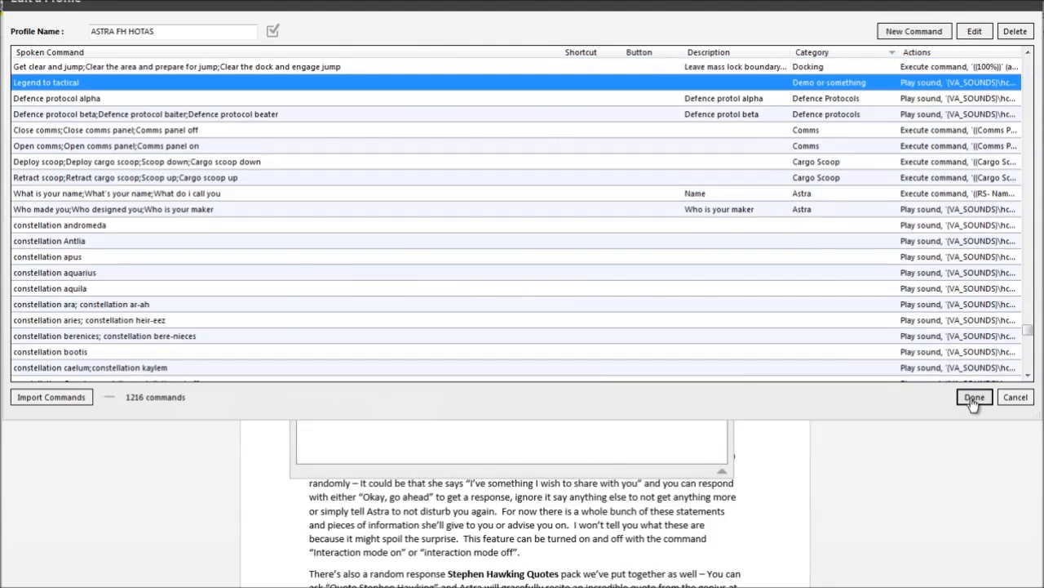
Add a Switch to Another Profile action targeting LEGEND BASIC HOTAS after the sound
click(972, 397)
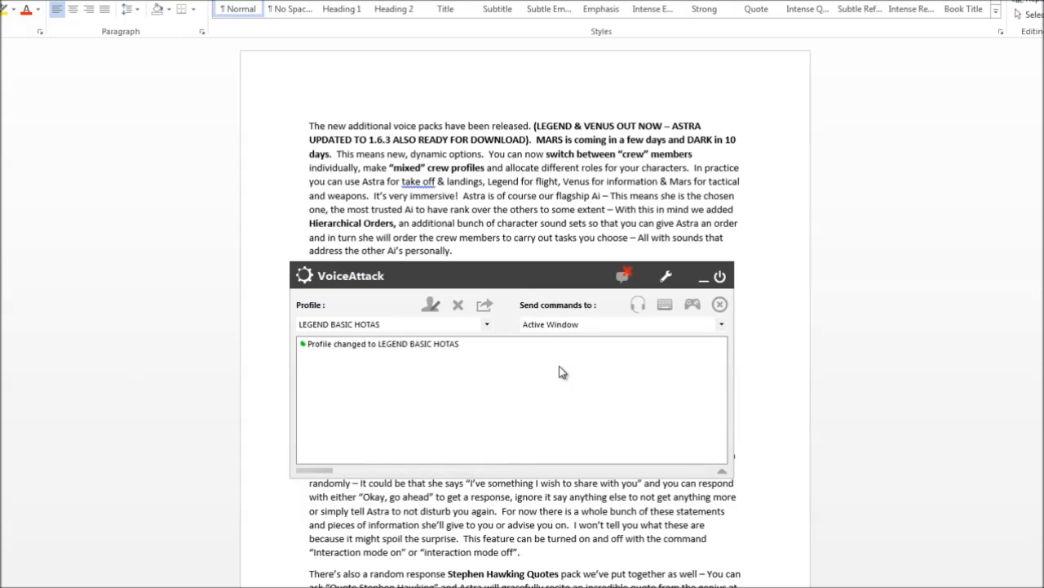
click(621, 274)
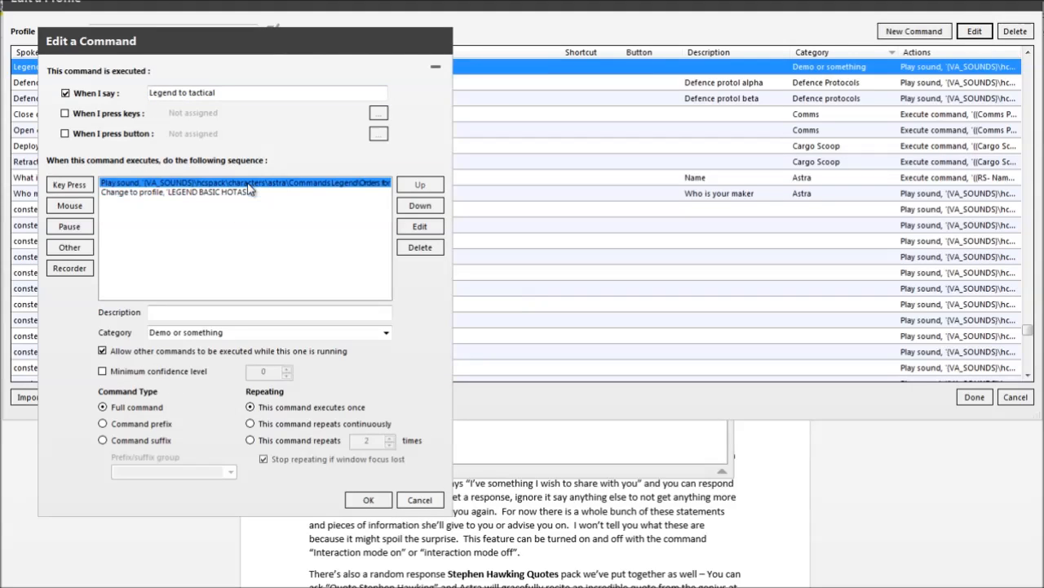
Insert an Execute Another Command action right after the sound step
click(176, 193)
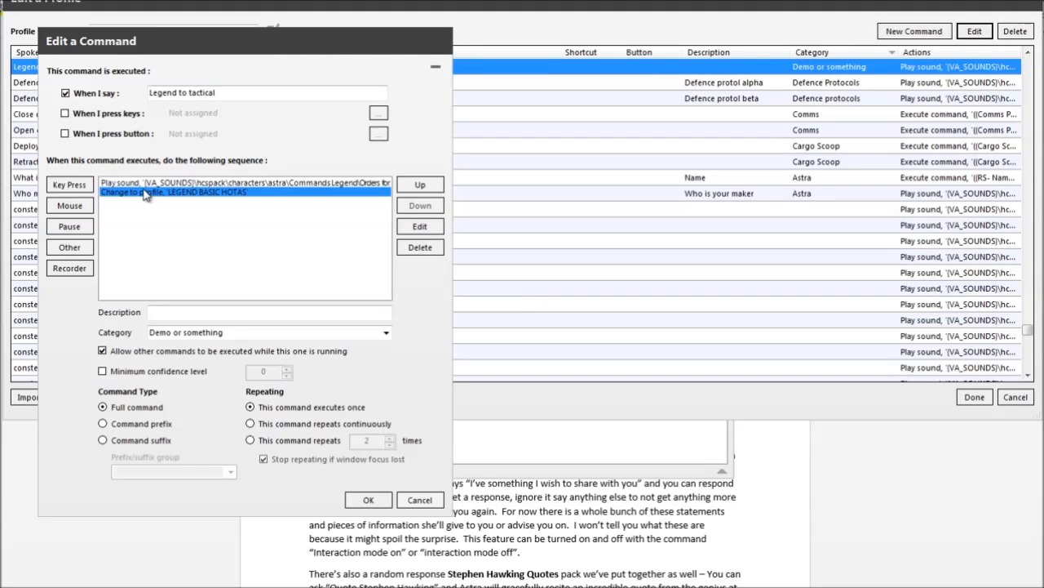
click(244, 182)
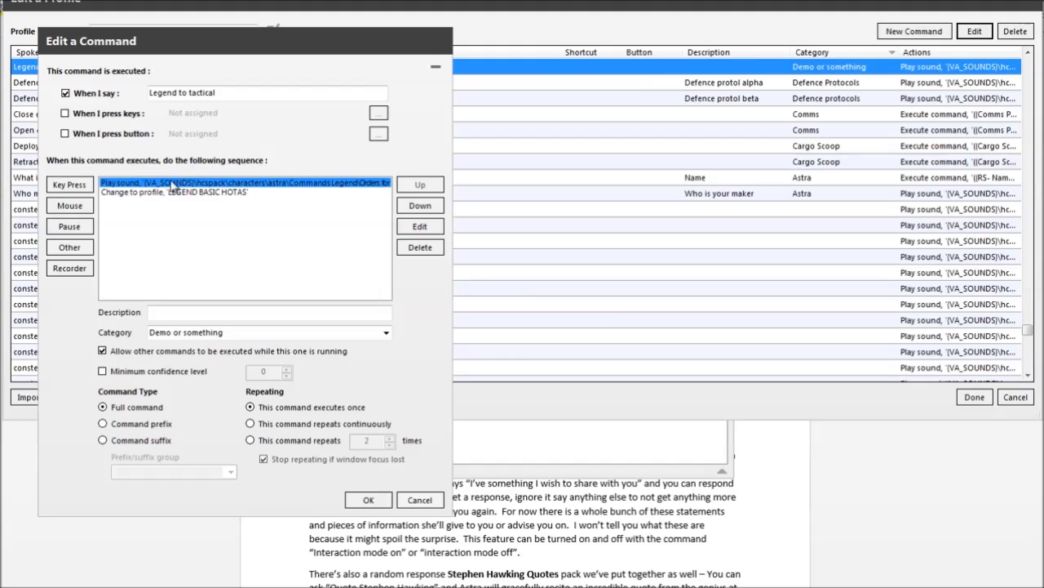
mouse_move(68, 206)
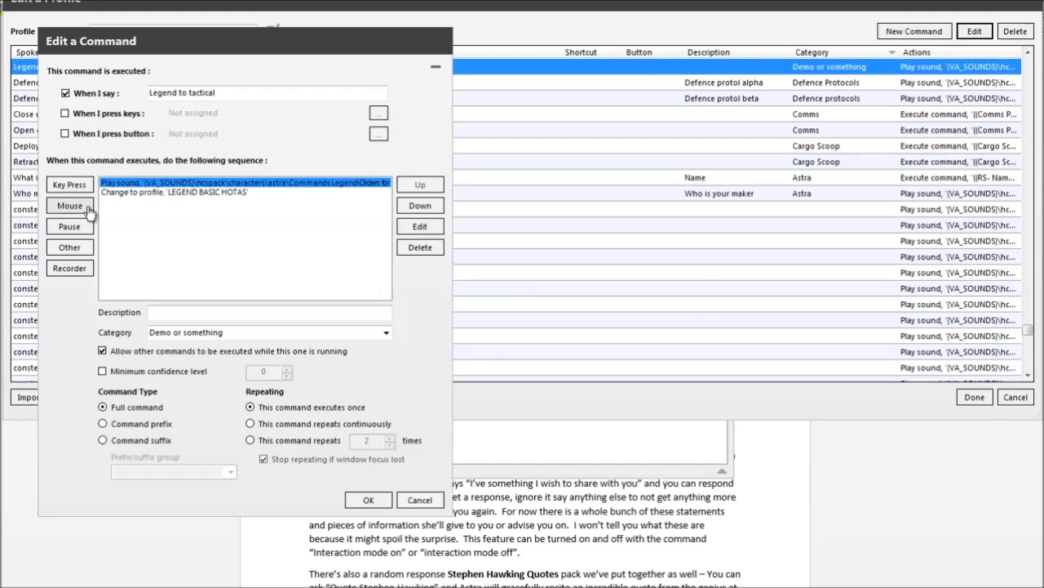
click(68, 247)
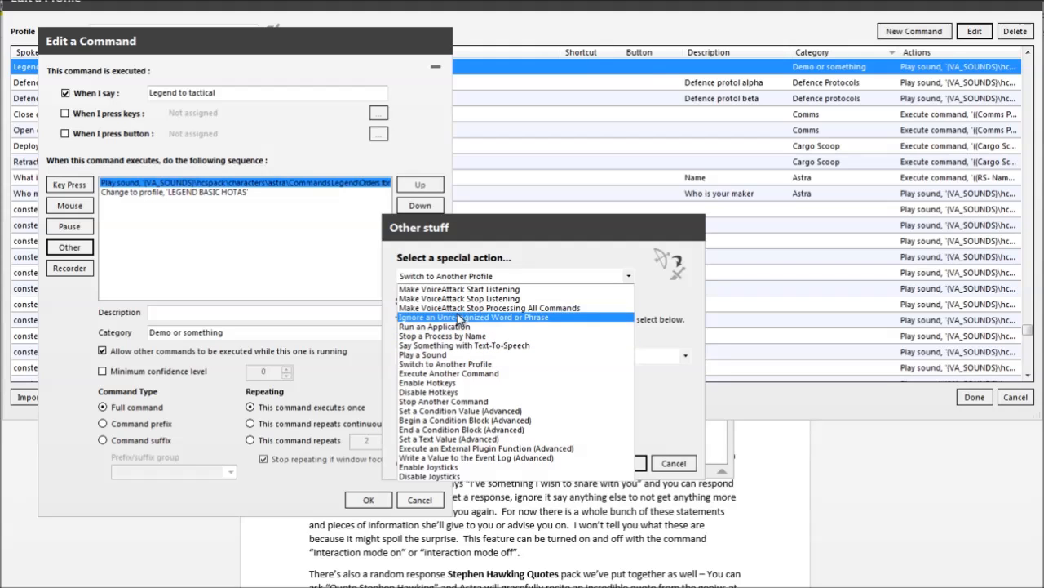
click(449, 372)
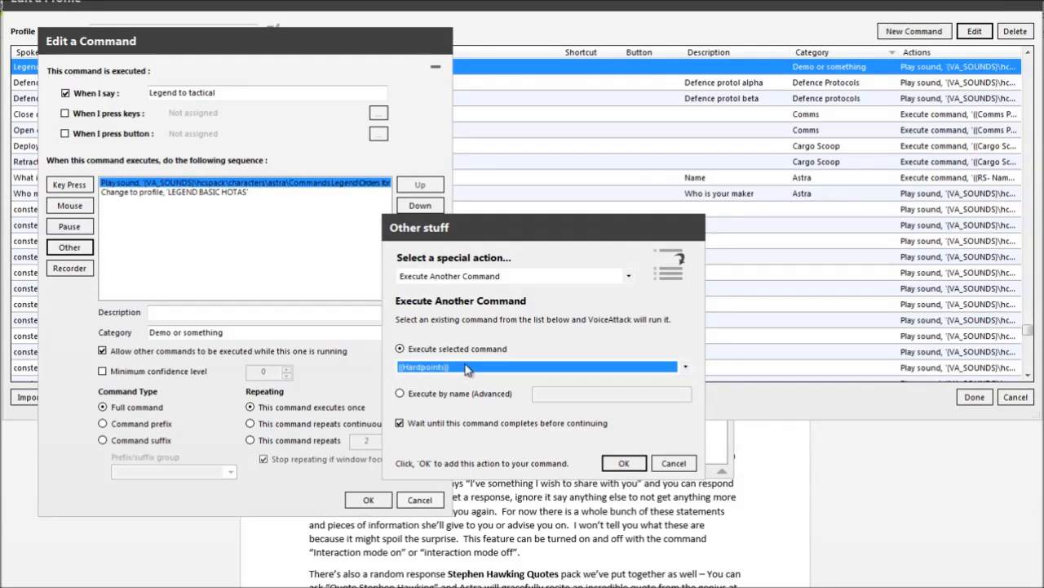
Point that action at the hardpoints command and save the edited command
click(623, 463)
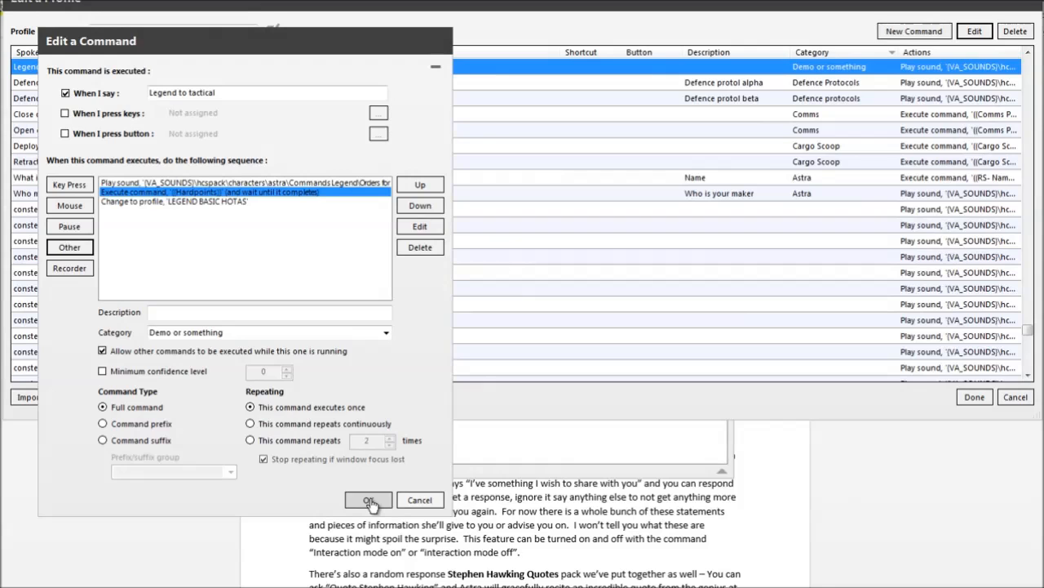
click(369, 499)
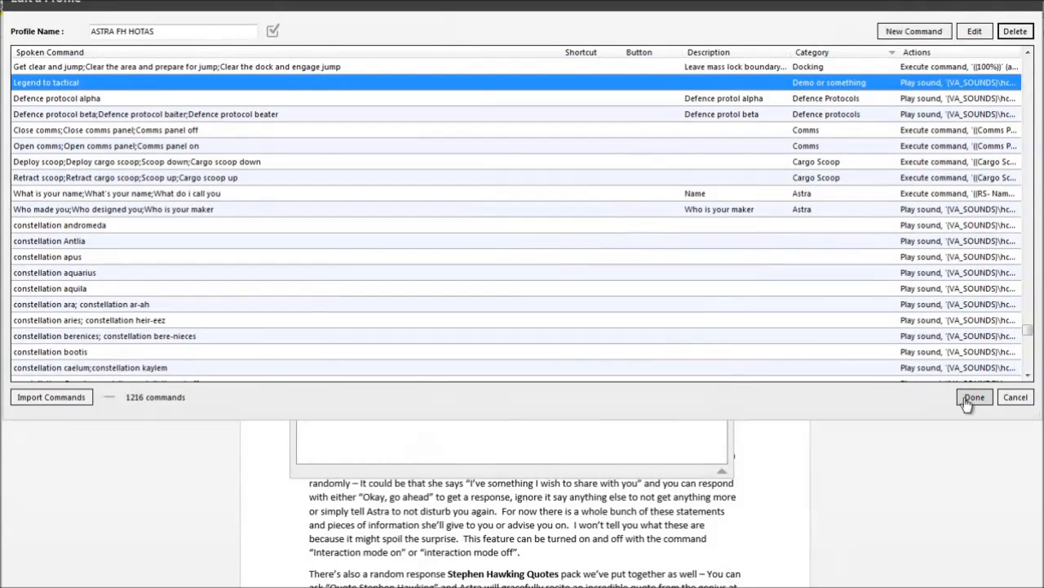
Close the profile editor with the updated Astra commands saved
click(972, 396)
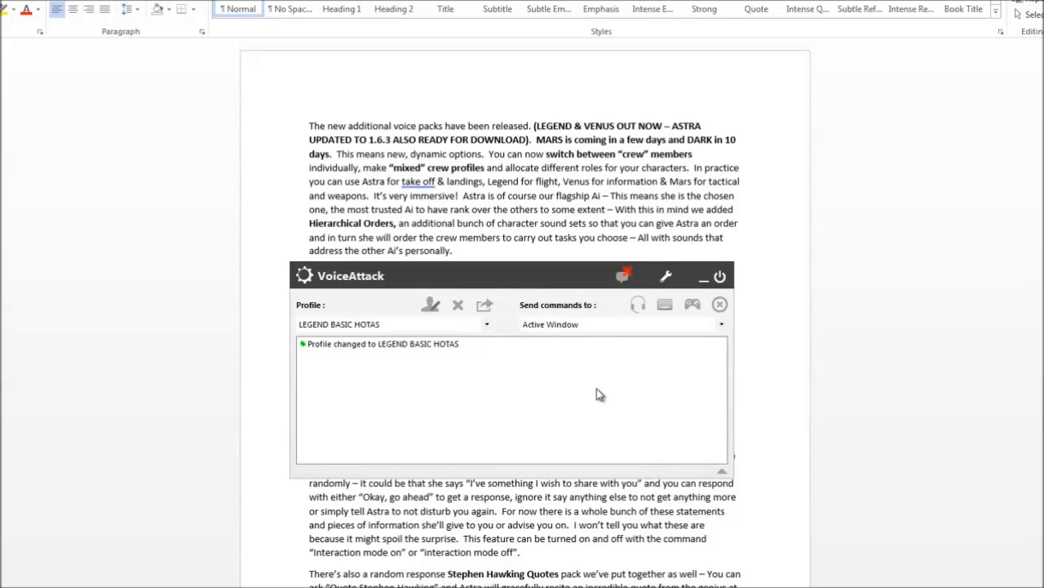
Scroll to the blank last page of the Word document and begin typing there
scroll(down, 3)
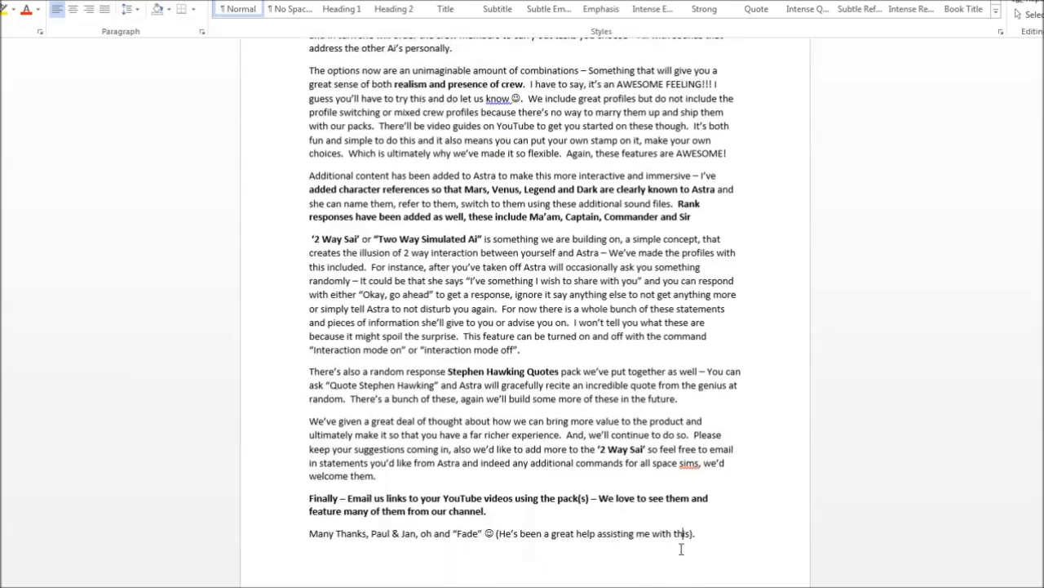
scroll(down, 3)
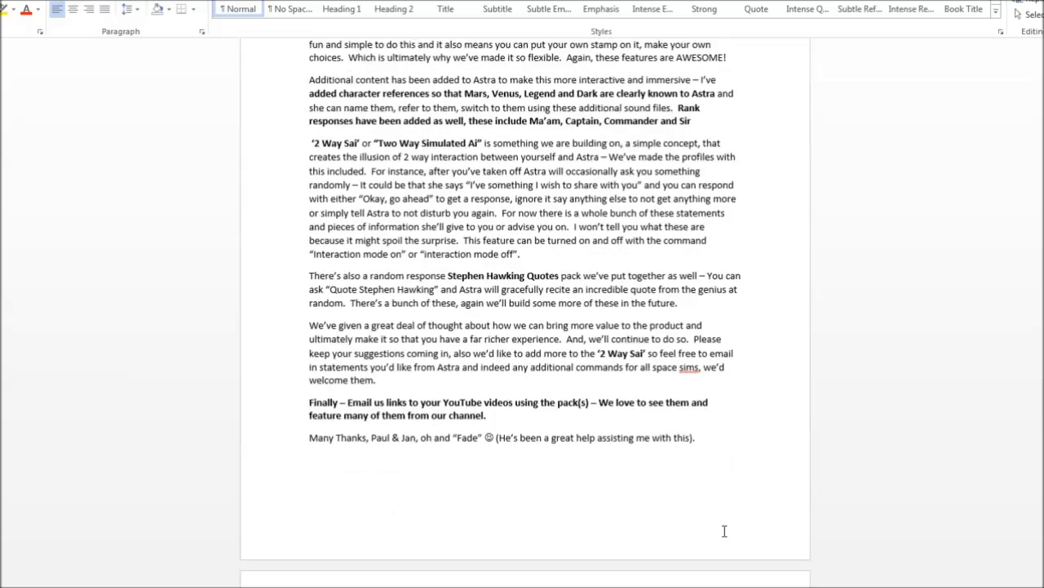
scroll(down, 3)
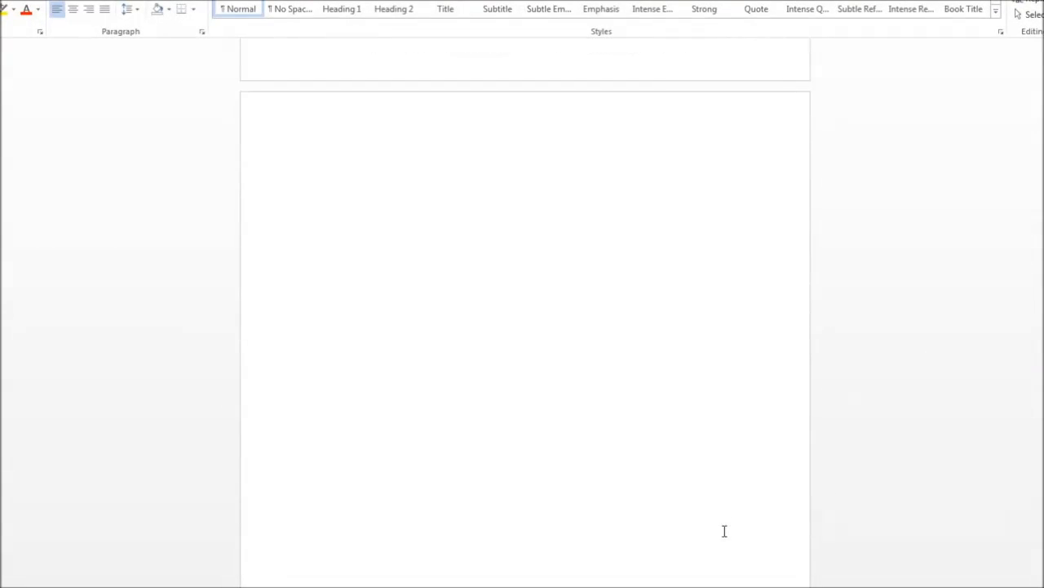
click(308, 190)
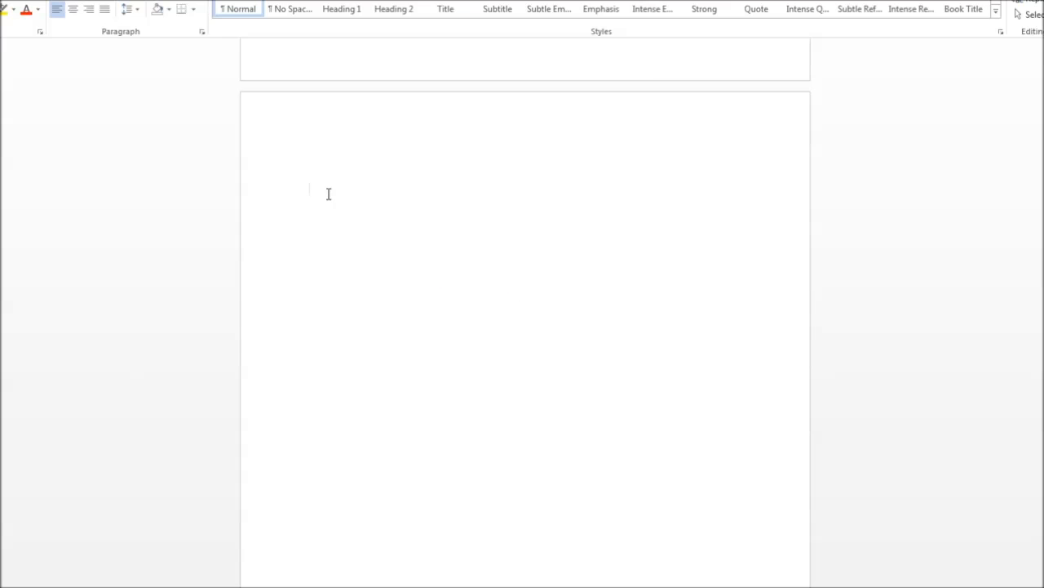
mouse_move(343, 193)
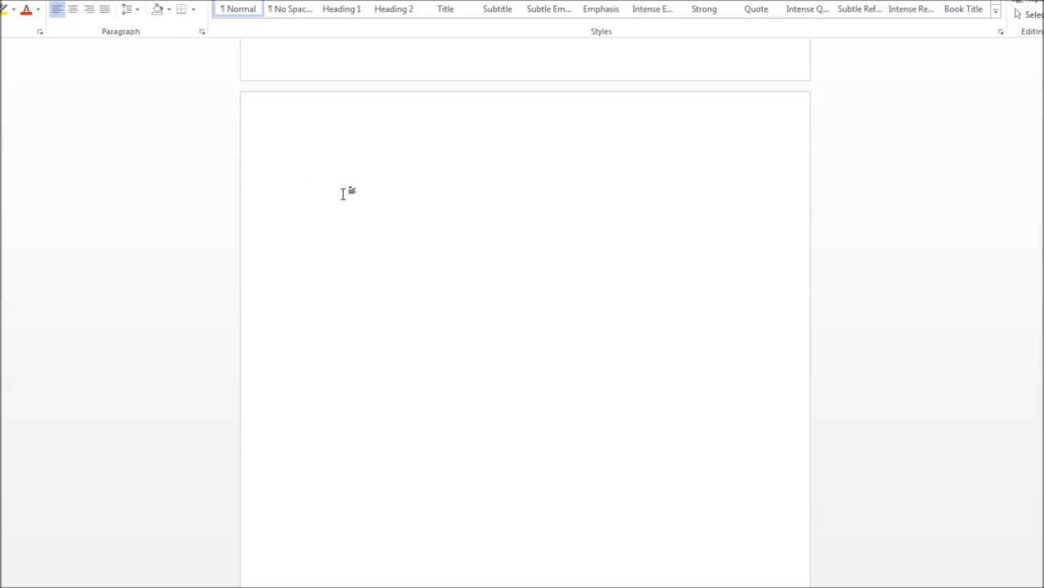
text(u)
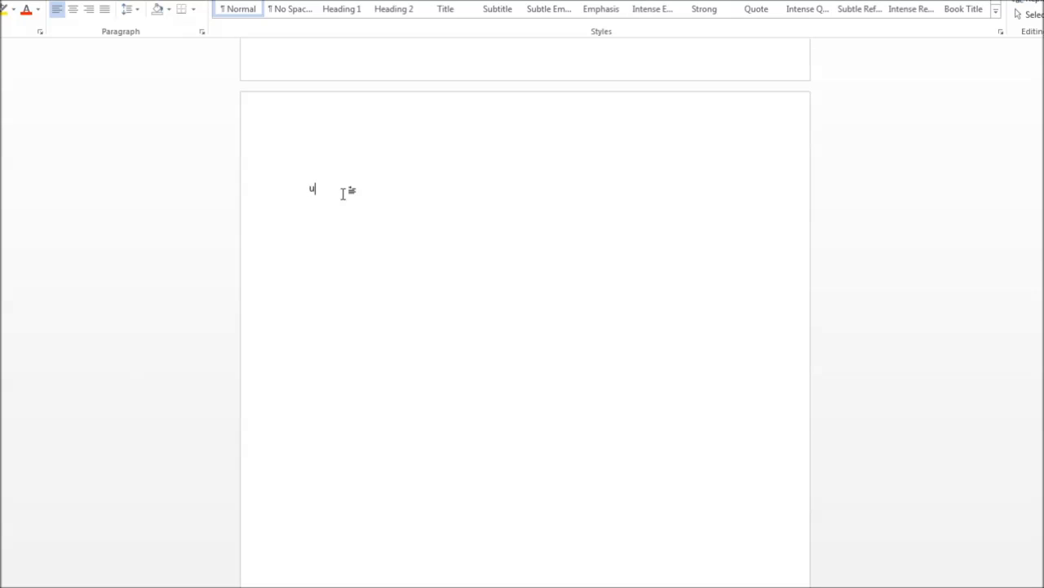